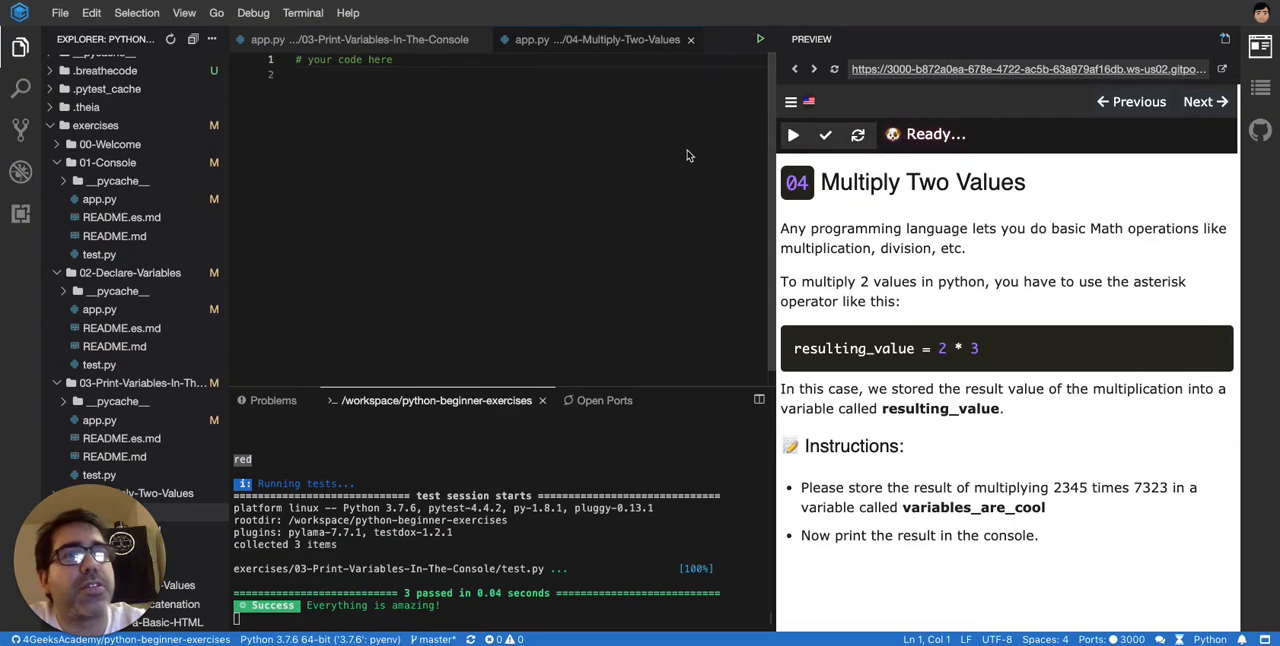
{"action": "mouse_move", "coordinate": [670, 160]}
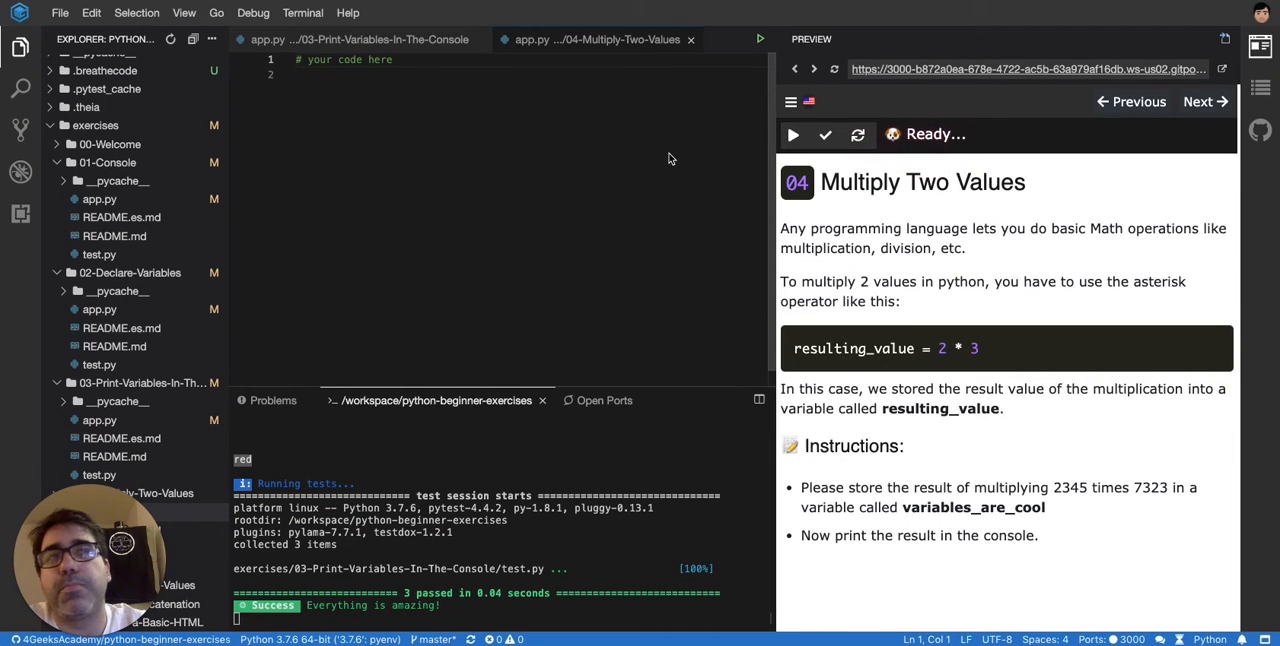
{"action": "mouse_move", "coordinate": [856, 220]}
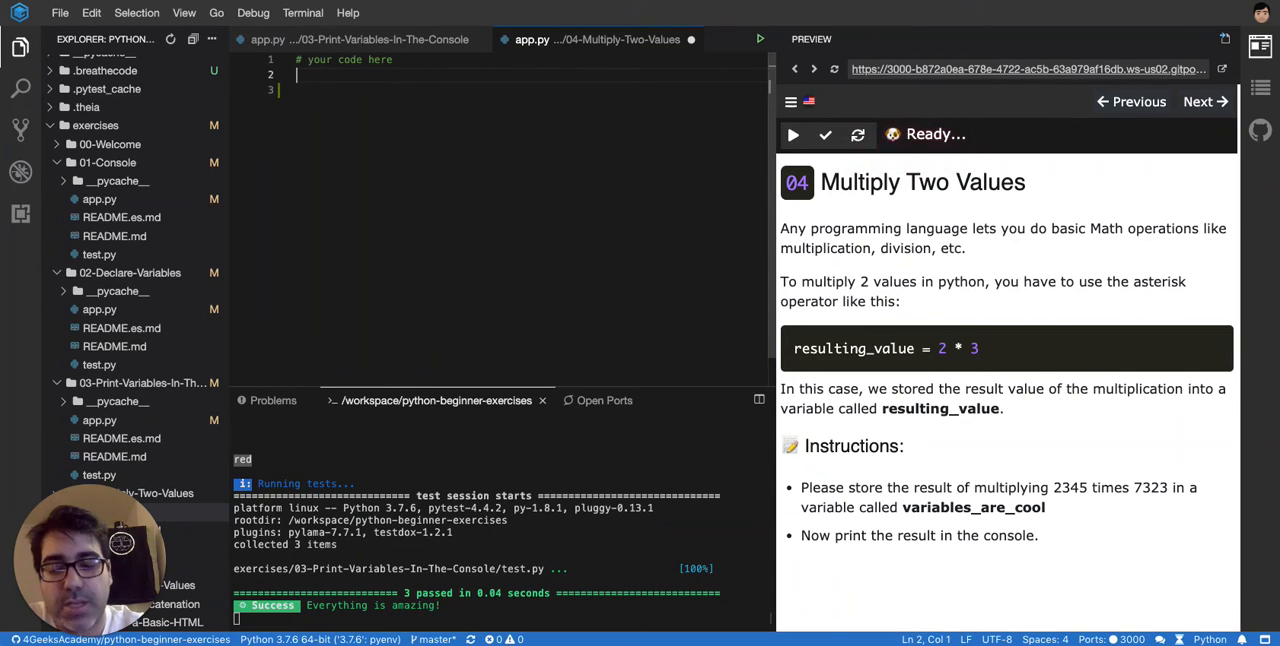
- Draft the example line result = a * b on line 2, then clear it again
{"action": "type", "text": "a"}
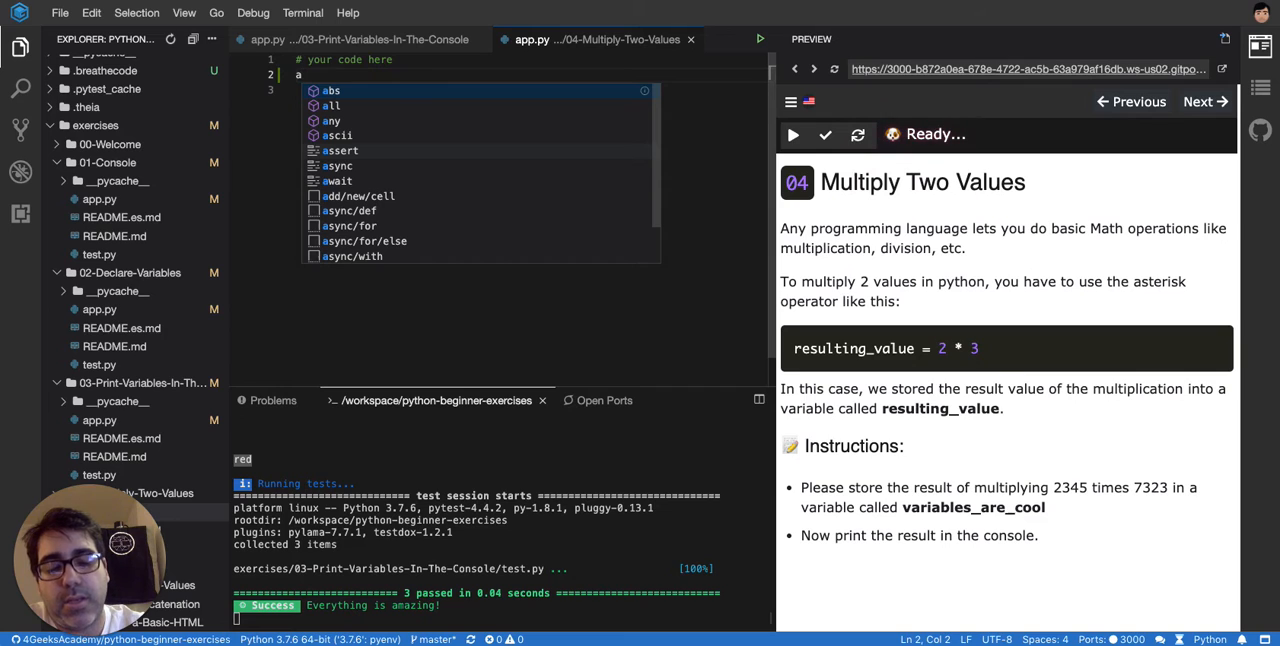
{"action": "type", "text": "esult ="}
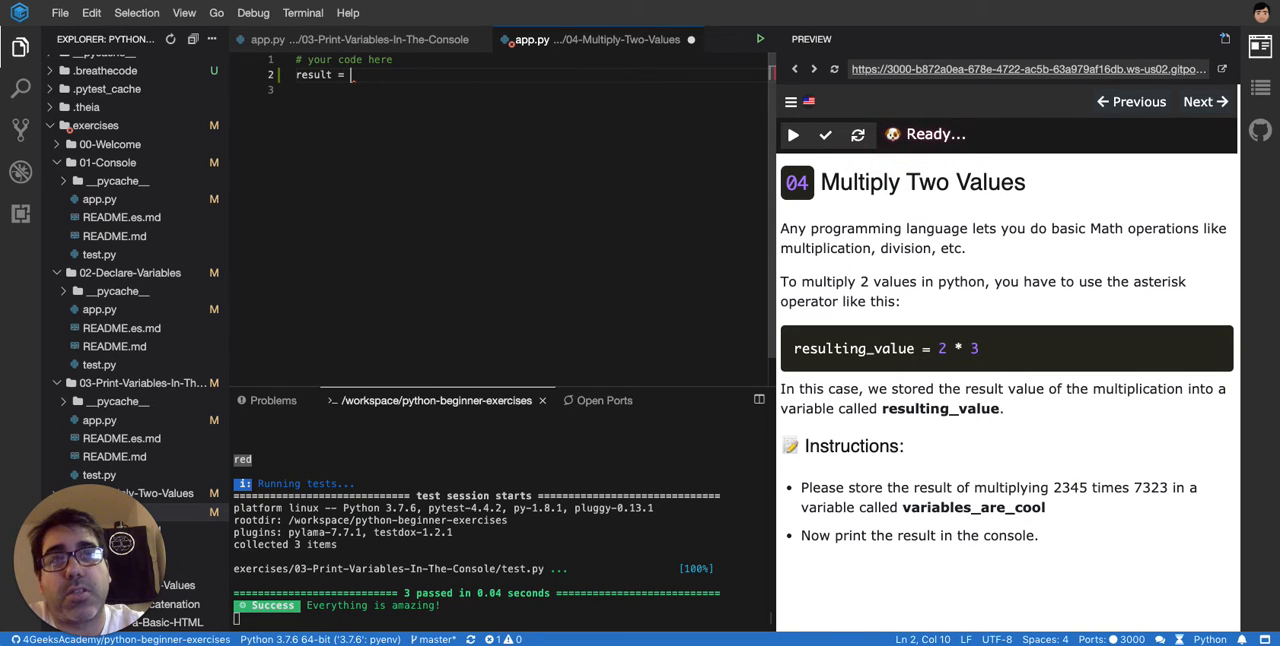
{"action": "type", "text": "a *"}
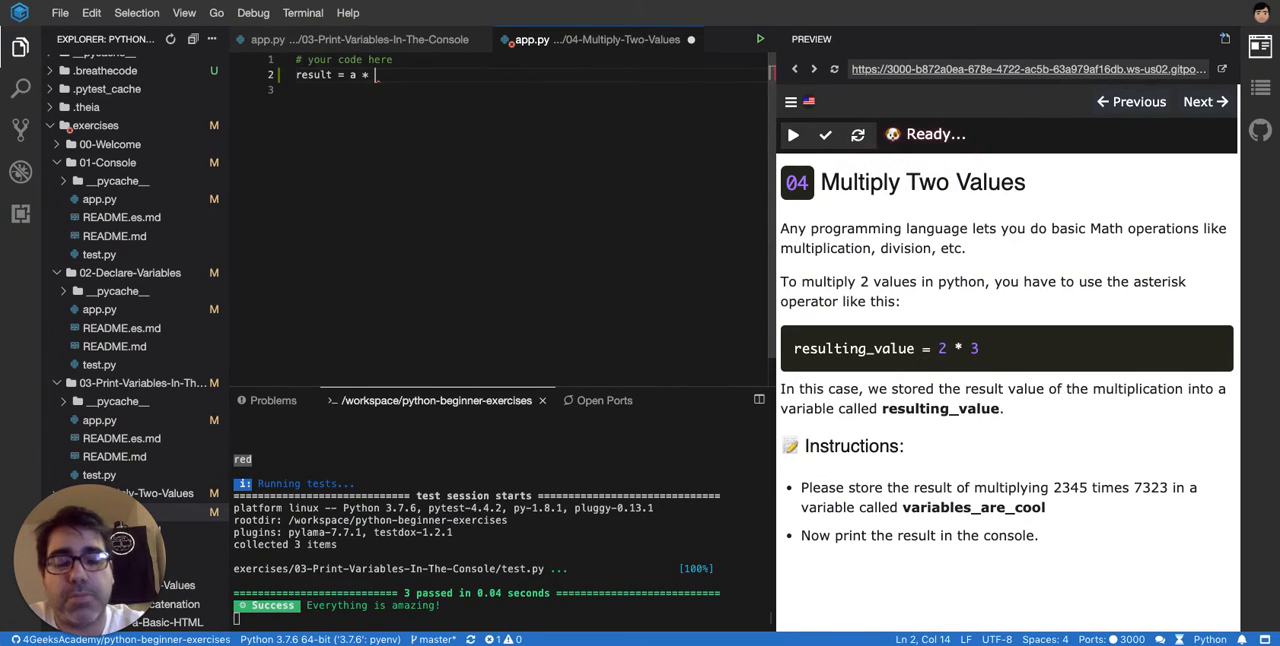
{"action": "type", "text": "b"}
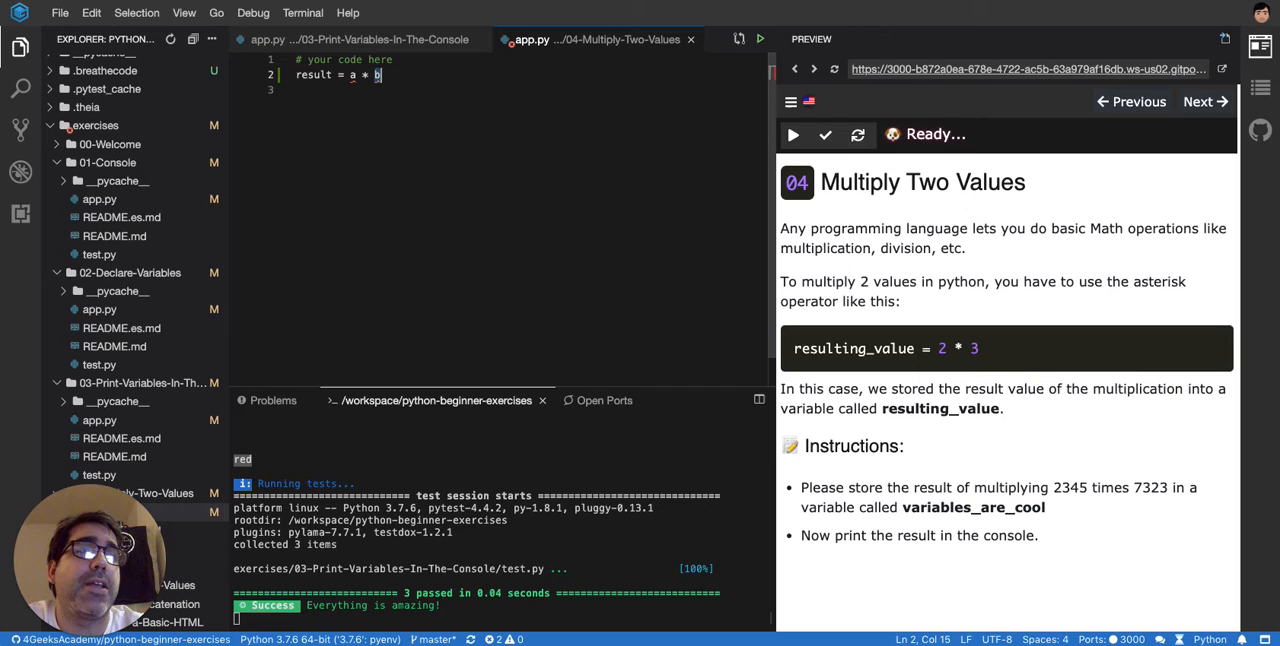
{"action": "key", "text": "Backspace"}
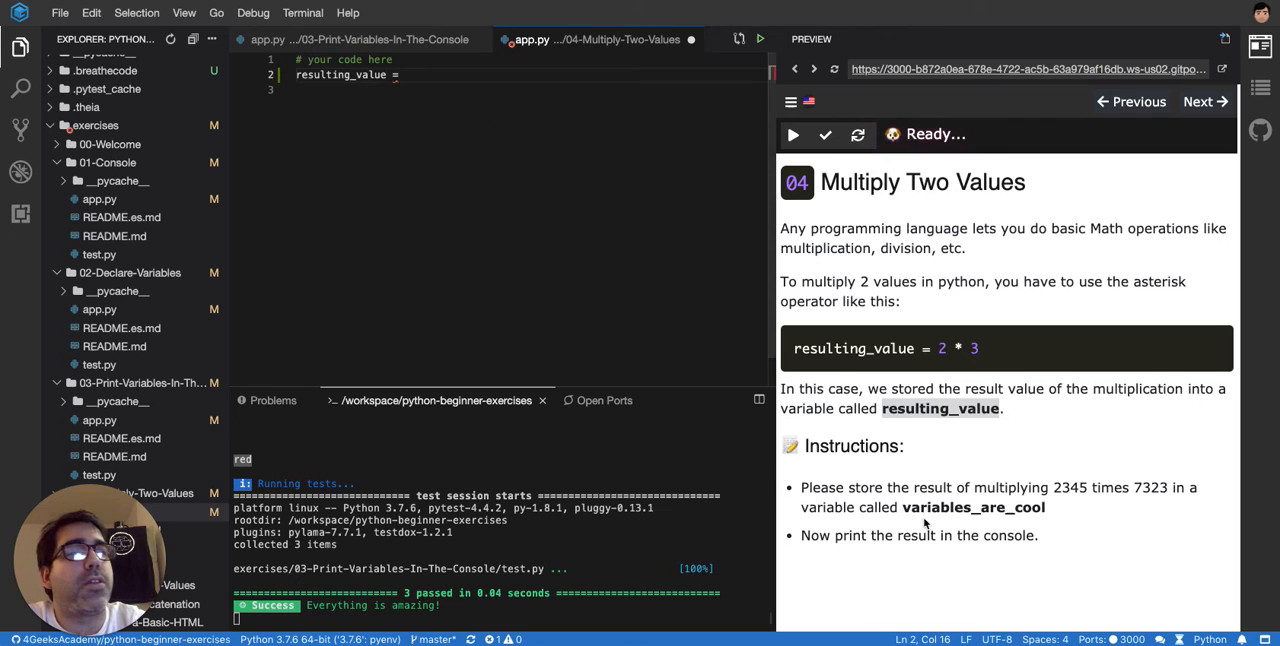
- Write variables_are_cool = 2345 * 7323 and begin a print() call on the next line
{"action": "type", "text": "variables_are_cool = 2345"}
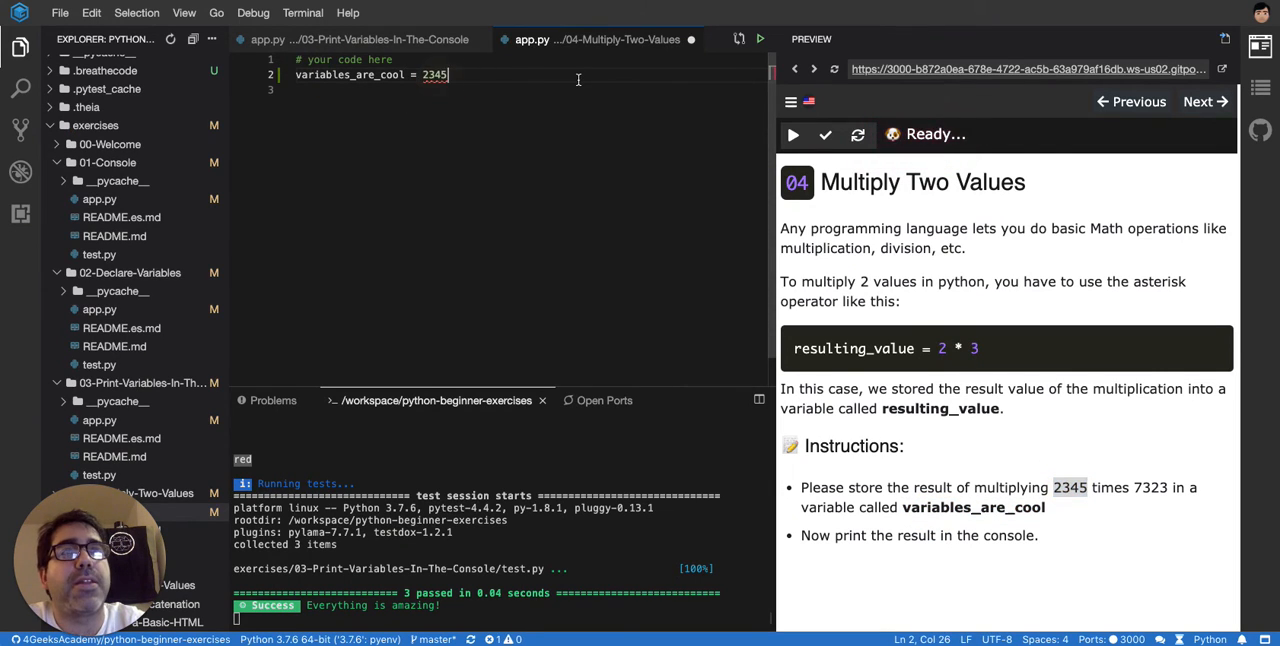
{"action": "type", "text": "*"}
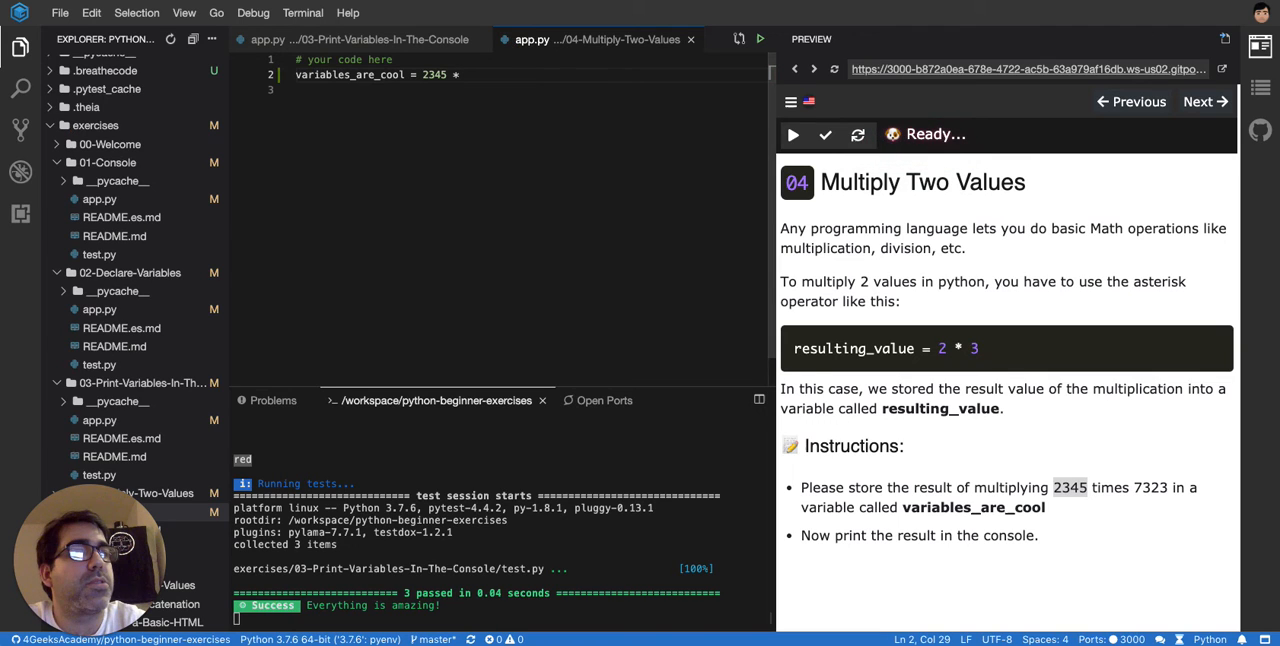
{"action": "type", "text": "7323"}
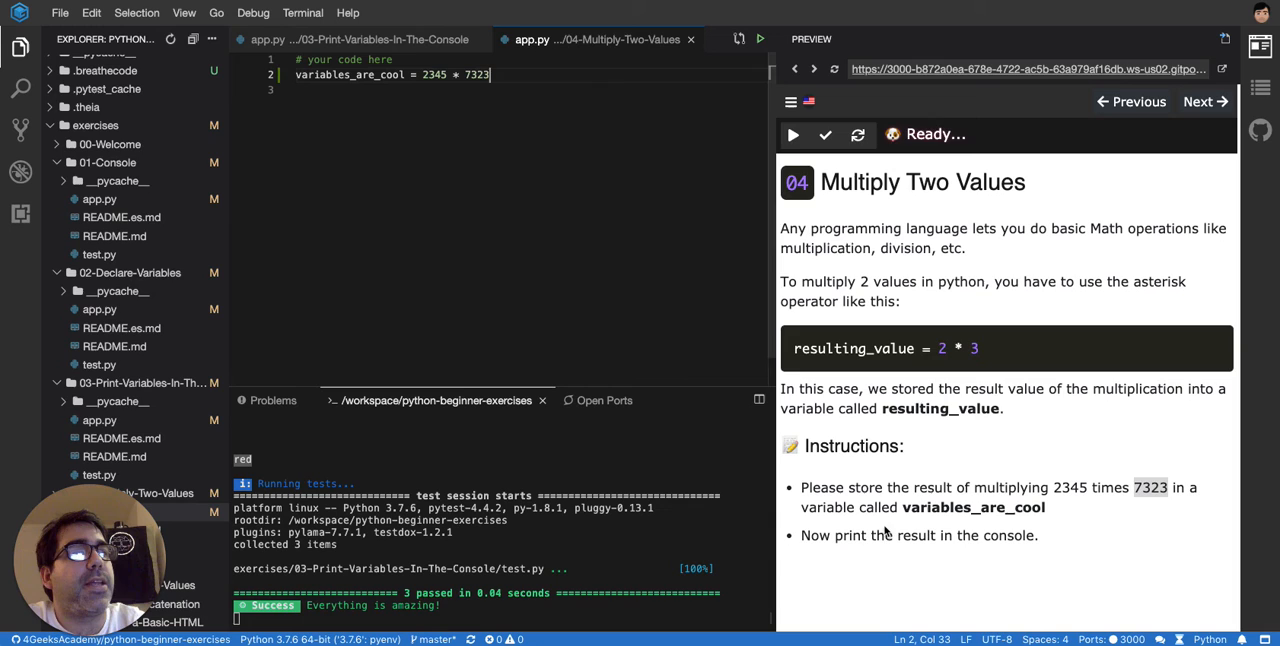
{"action": "key", "text": "Enter"}
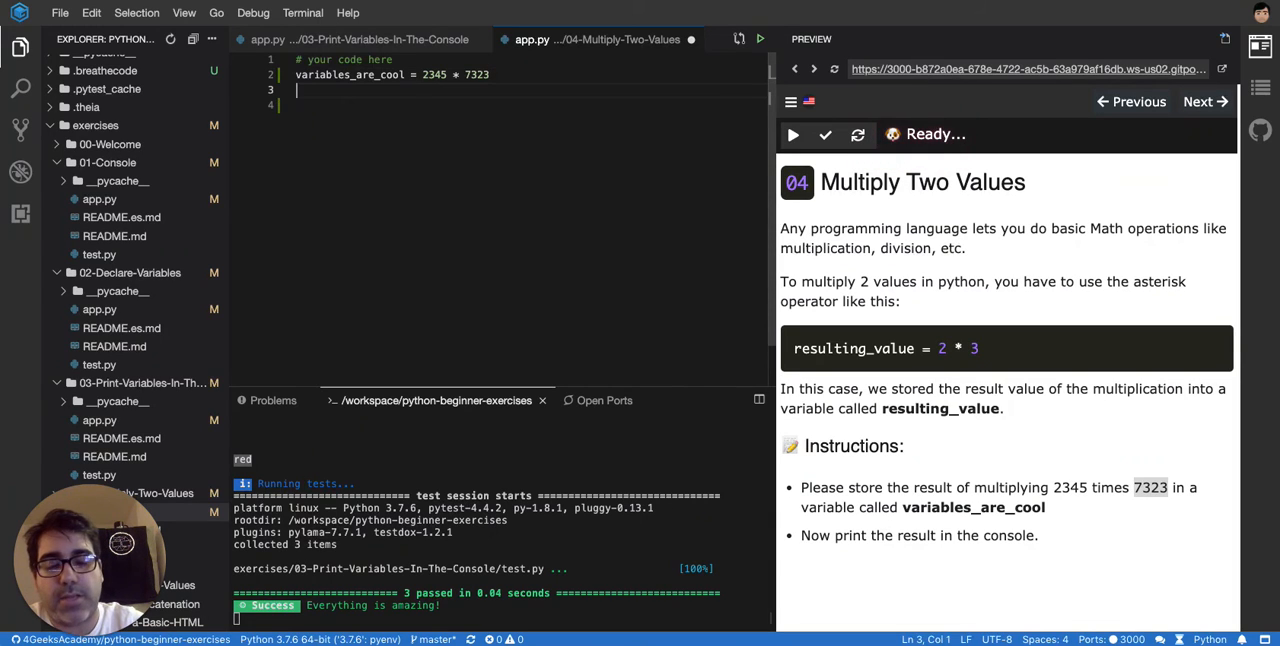
{"action": "type", "text": "print()"}
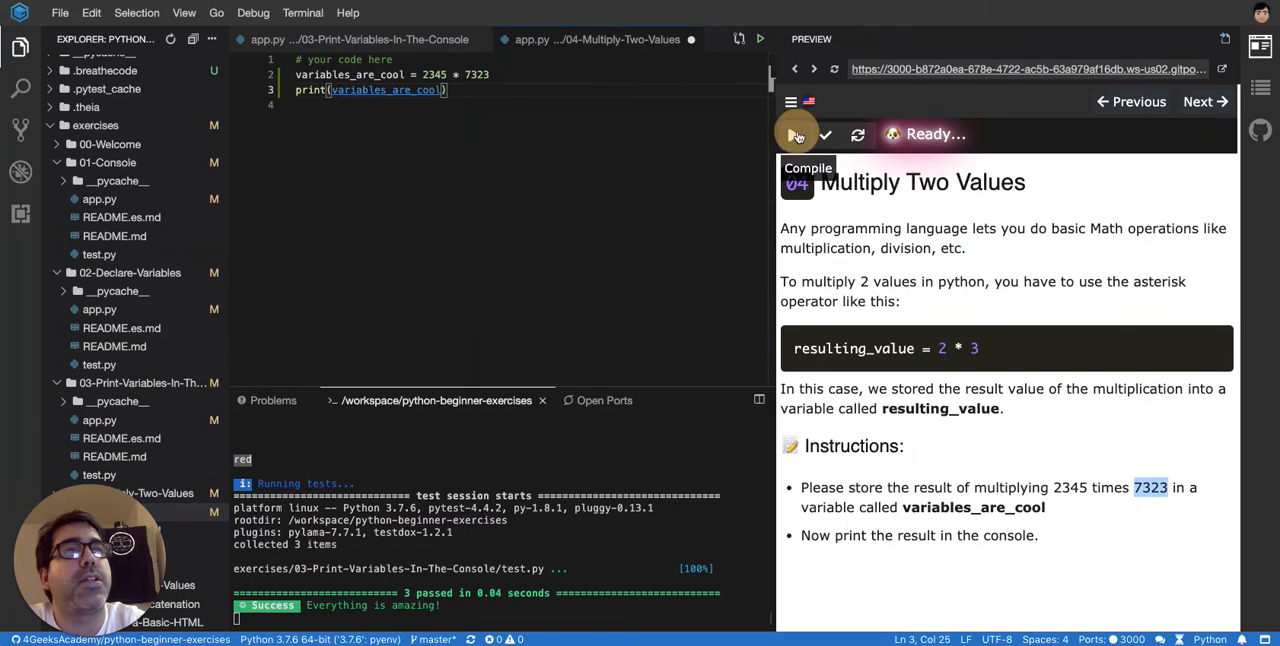
- Compile the exercise (output 17172435, build successful) and run its tests
{"action": "left_click", "coordinate": [796, 134]}
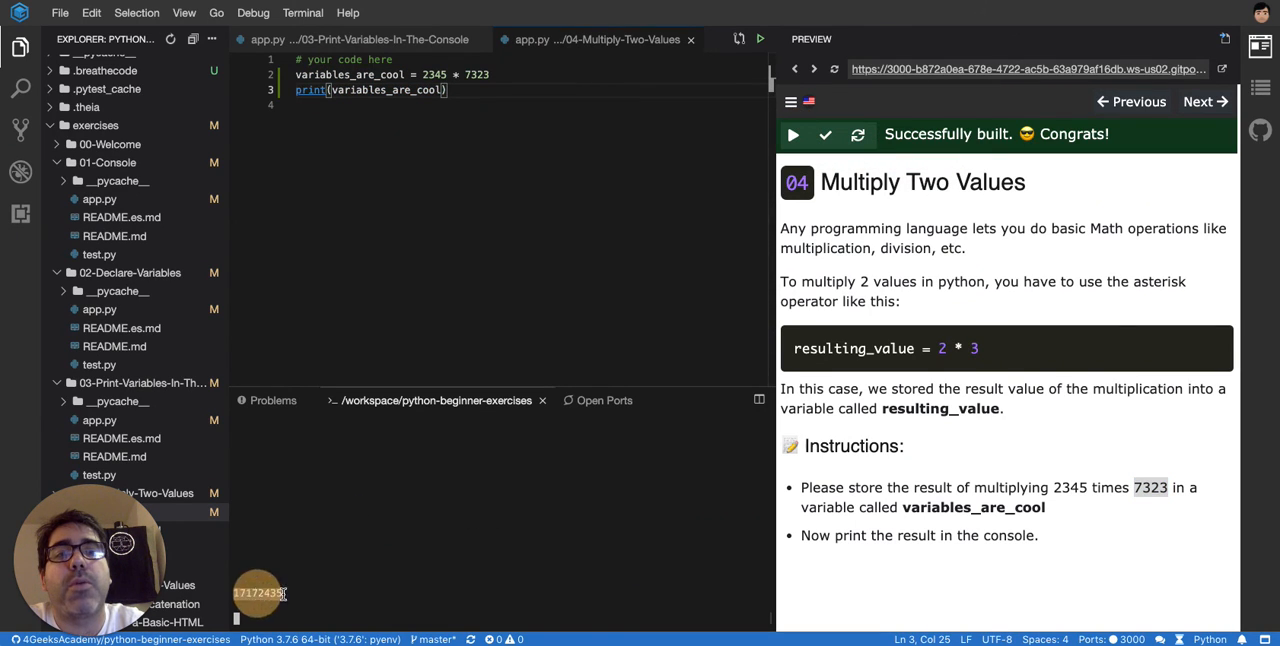
{"action": "left_click", "coordinate": [792, 134]}
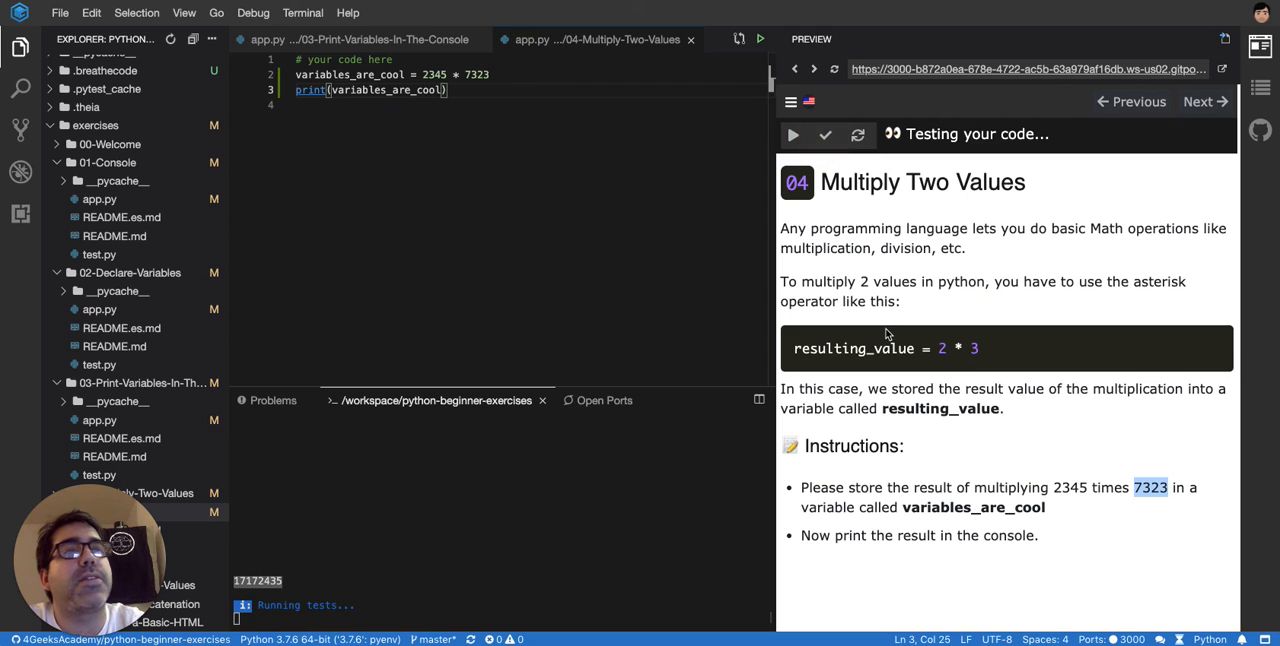